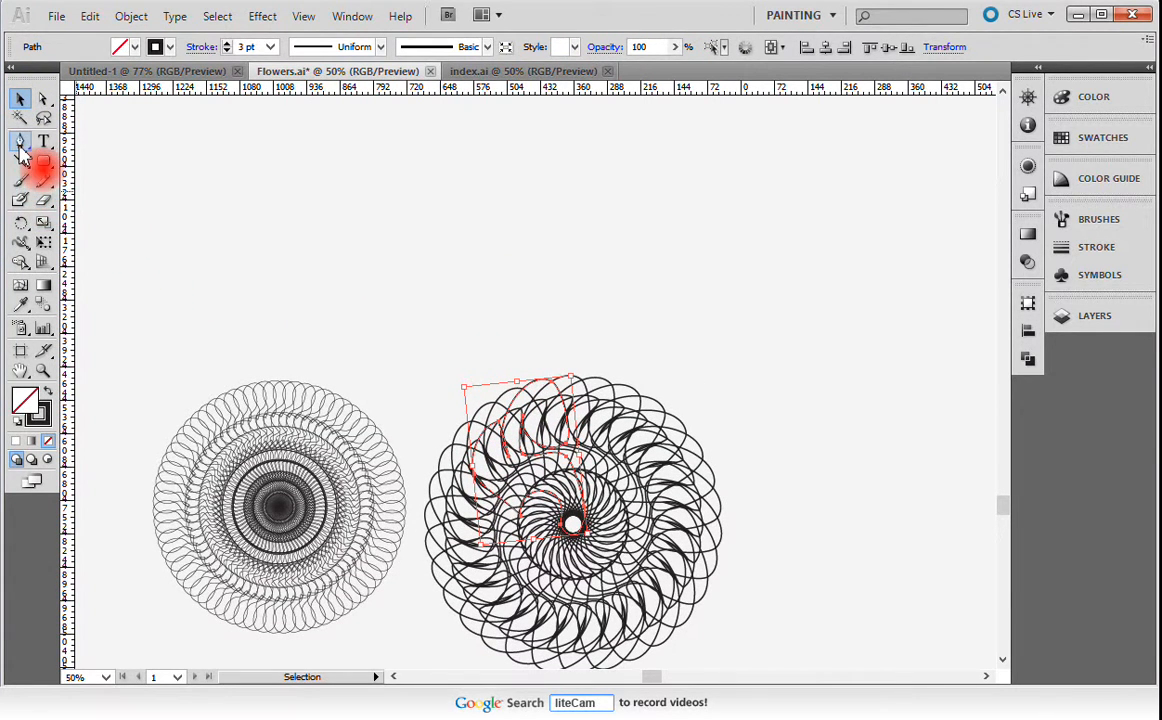
{"action": "mouse_move", "coordinate": [44, 162]}
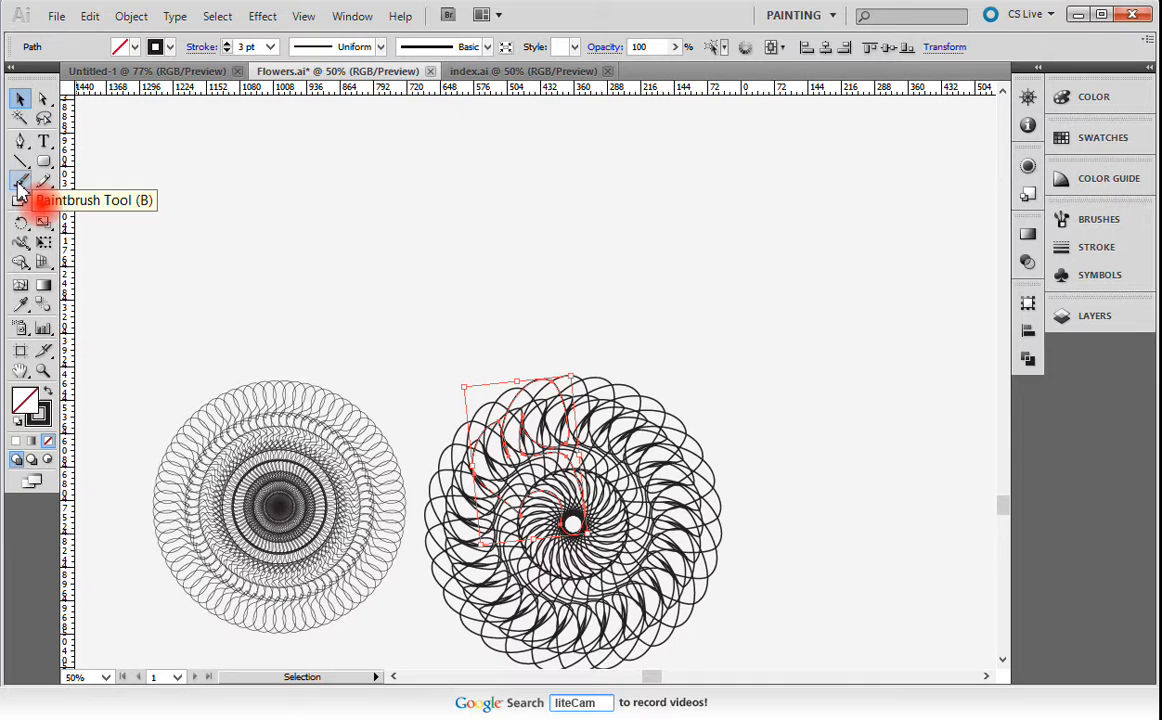
Select the Paintbrush Tool to paint freehand above the two flowers
{"action": "left_click", "coordinate": [21, 181]}
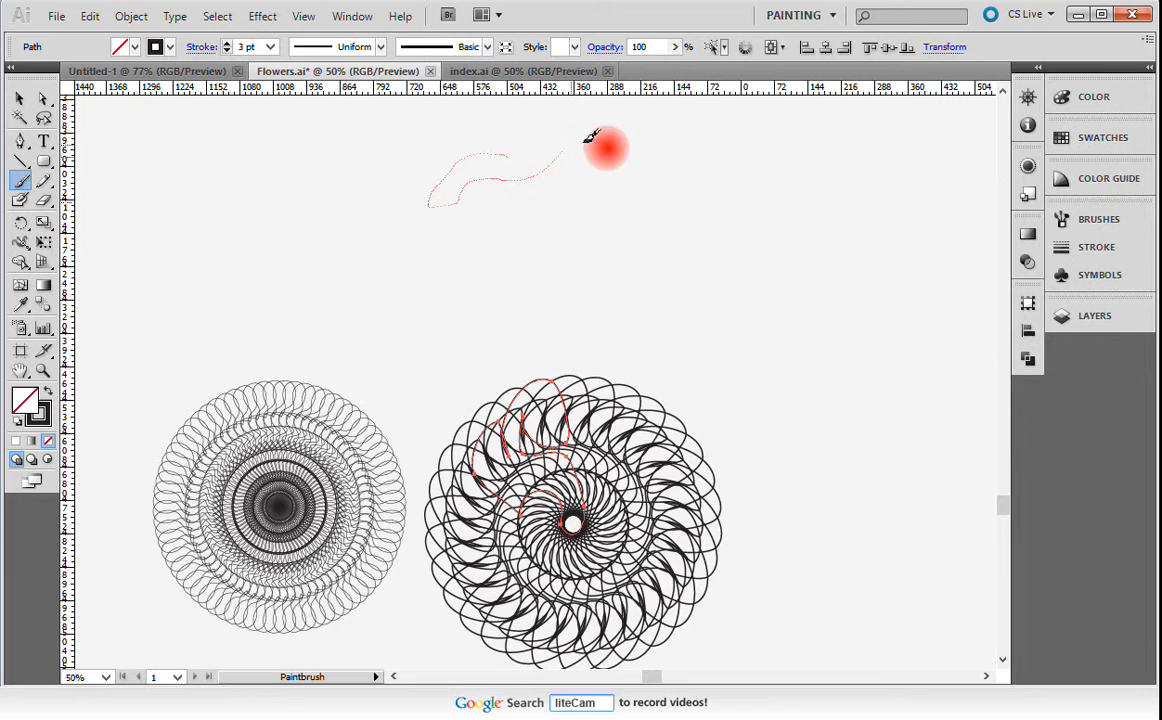
Paint a thick green looping brush stroke above the spiral flowers
{"action": "left_click_drag", "start_coordinate": [605, 148], "coordinate": [480, 223]}
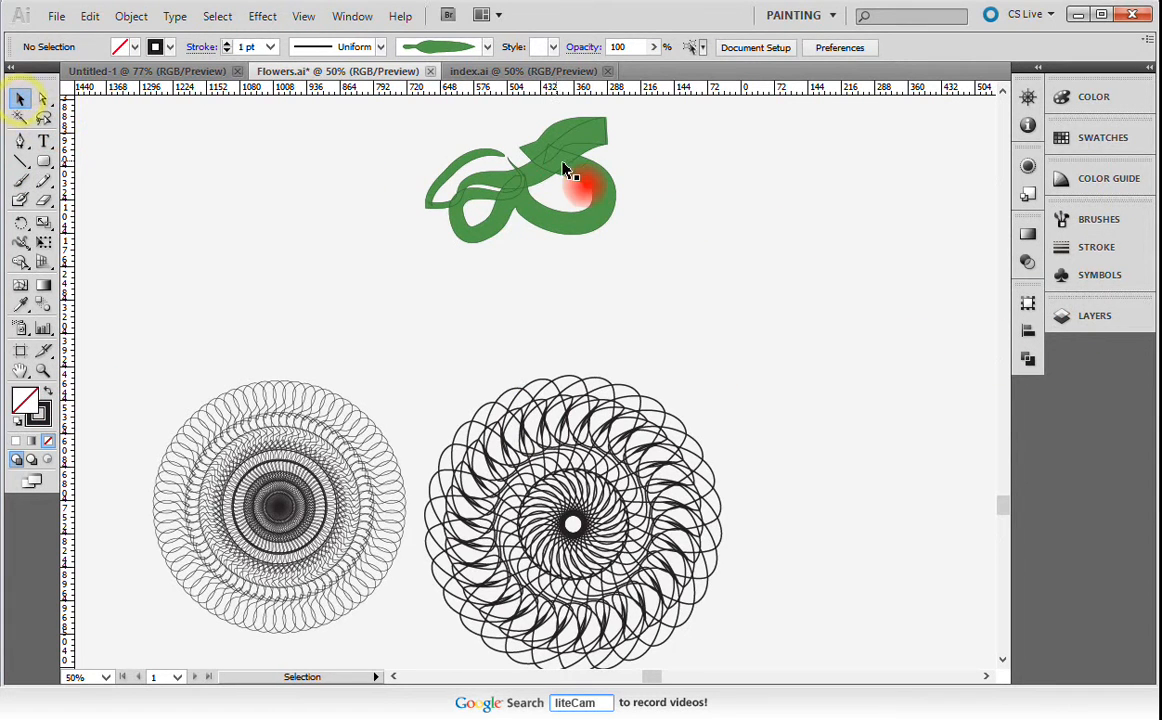
Apply the Basic brush so the loop becomes a plain thin black line
{"action": "left_click", "coordinate": [1099, 219]}
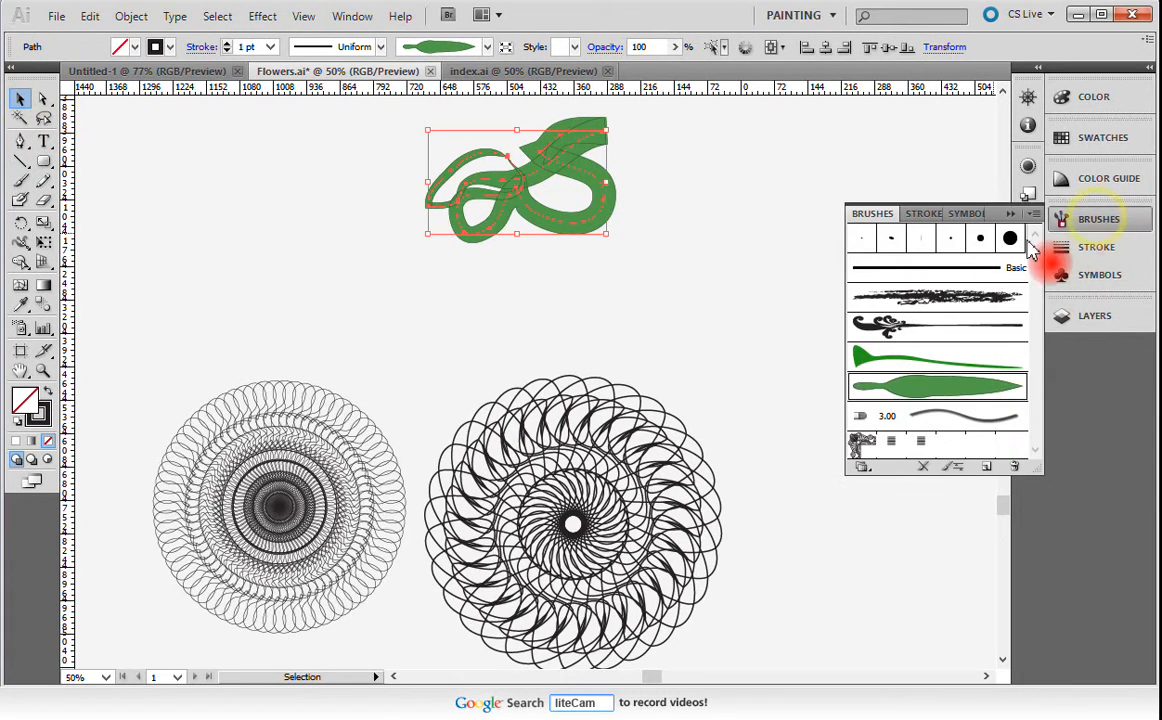
{"action": "left_click", "coordinate": [937, 268]}
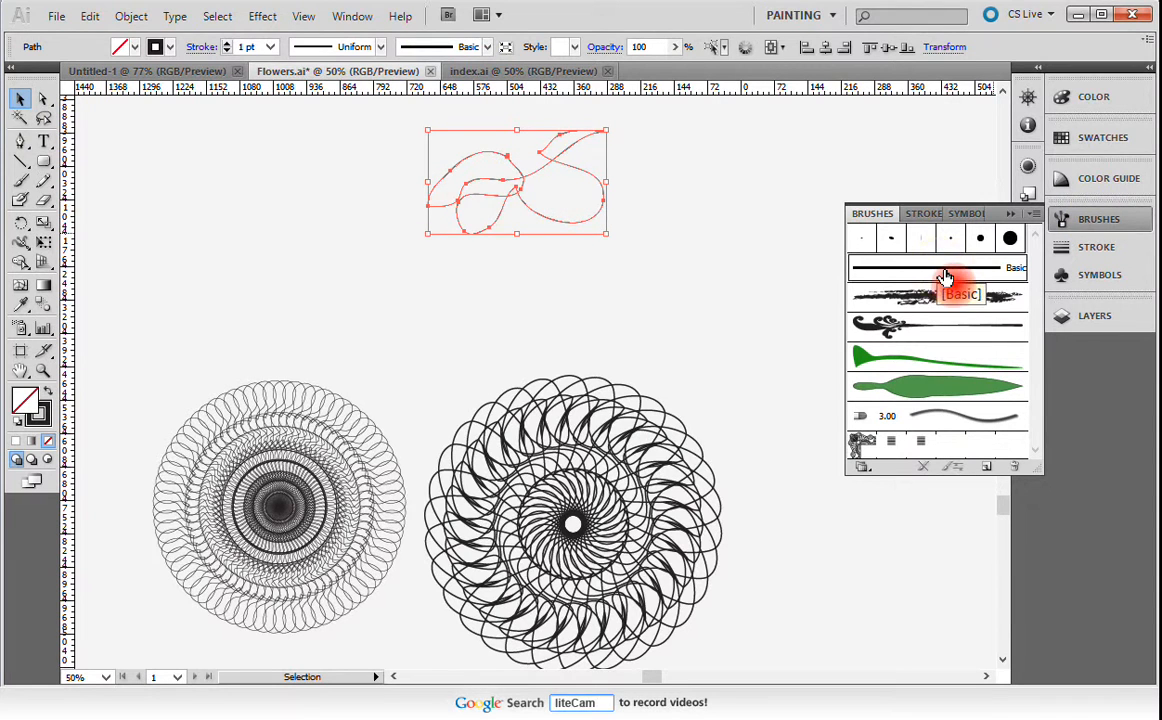
{"action": "left_click", "coordinate": [269, 47]}
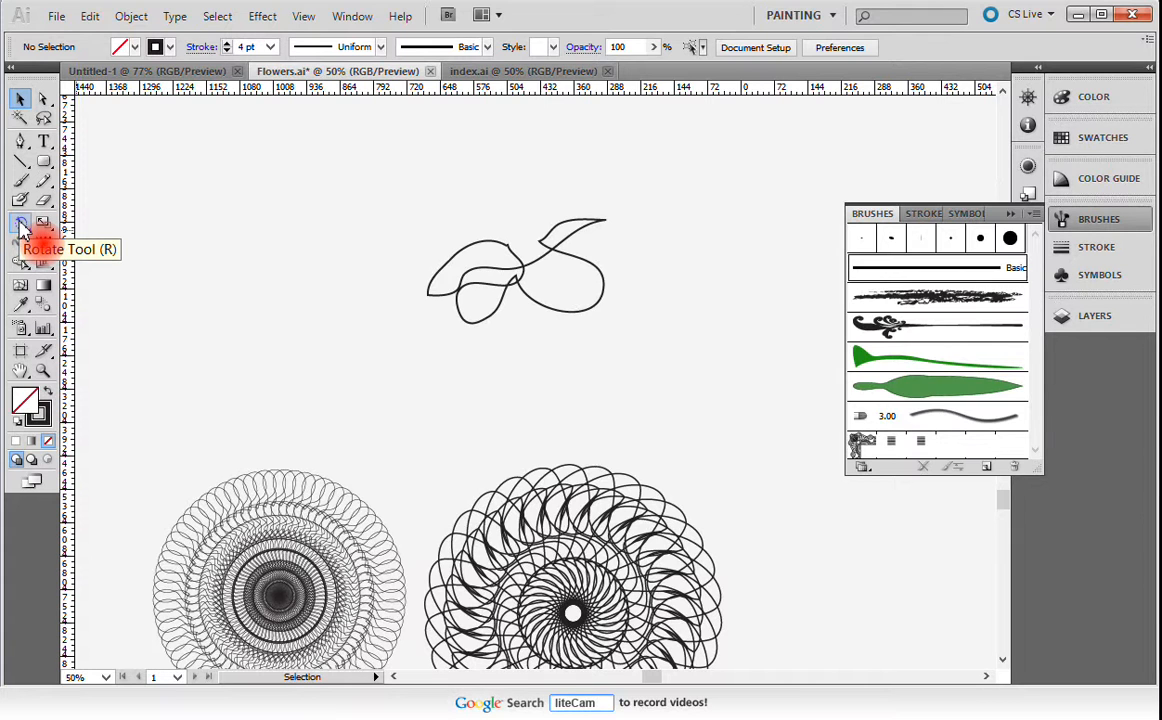
Set a pivot left of the loop with the Rotate Tool and enter a 12° angle
{"action": "left_click", "coordinate": [21, 224]}
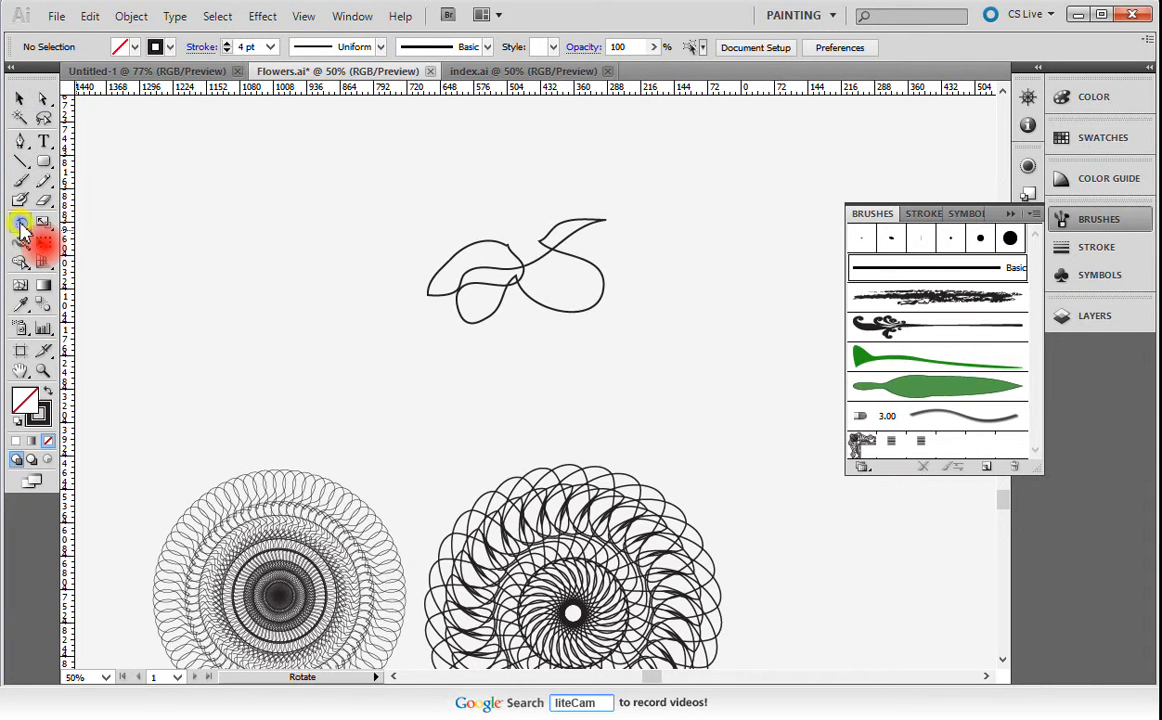
{"action": "left_click", "coordinate": [20, 222]}
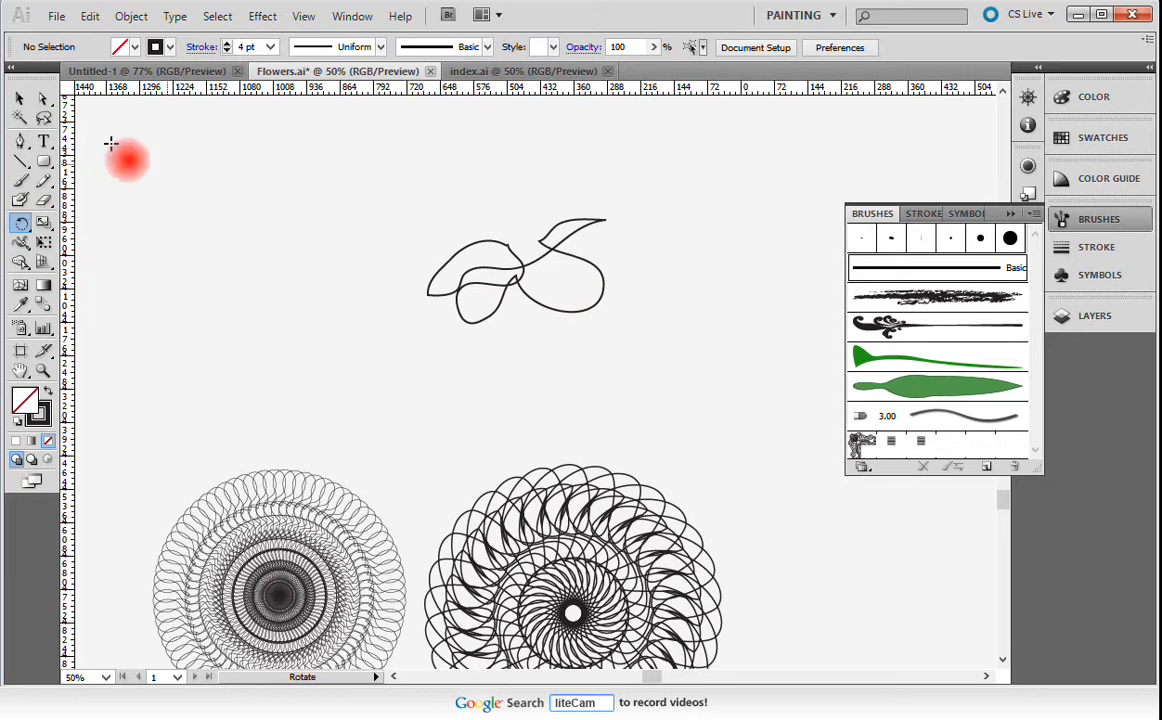
{"action": "left_click", "coordinate": [517, 270]}
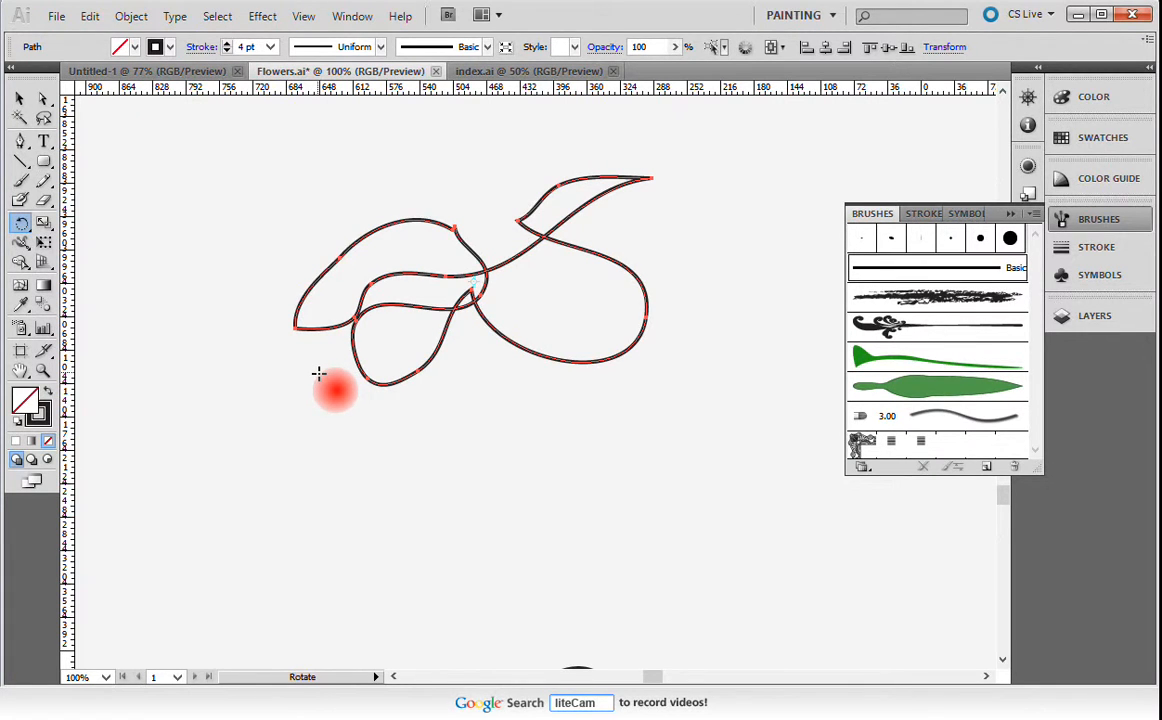
{"action": "mouse_move", "coordinate": [303, 350]}
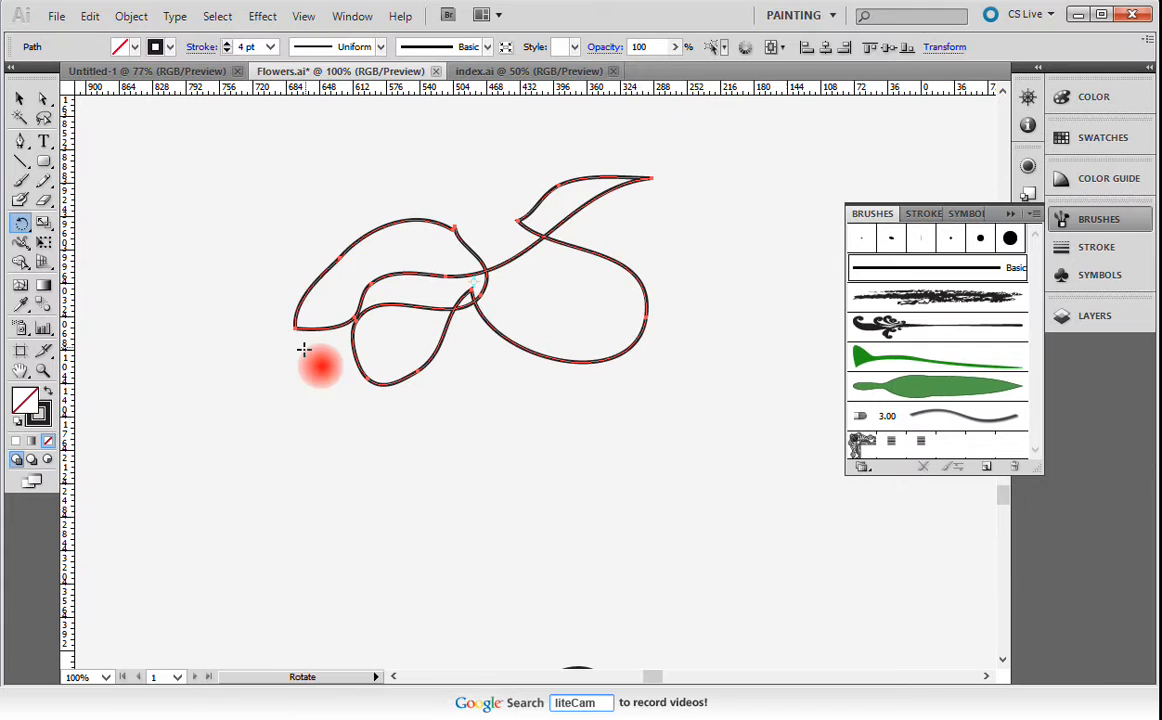
{"action": "mouse_move", "coordinate": [320, 375]}
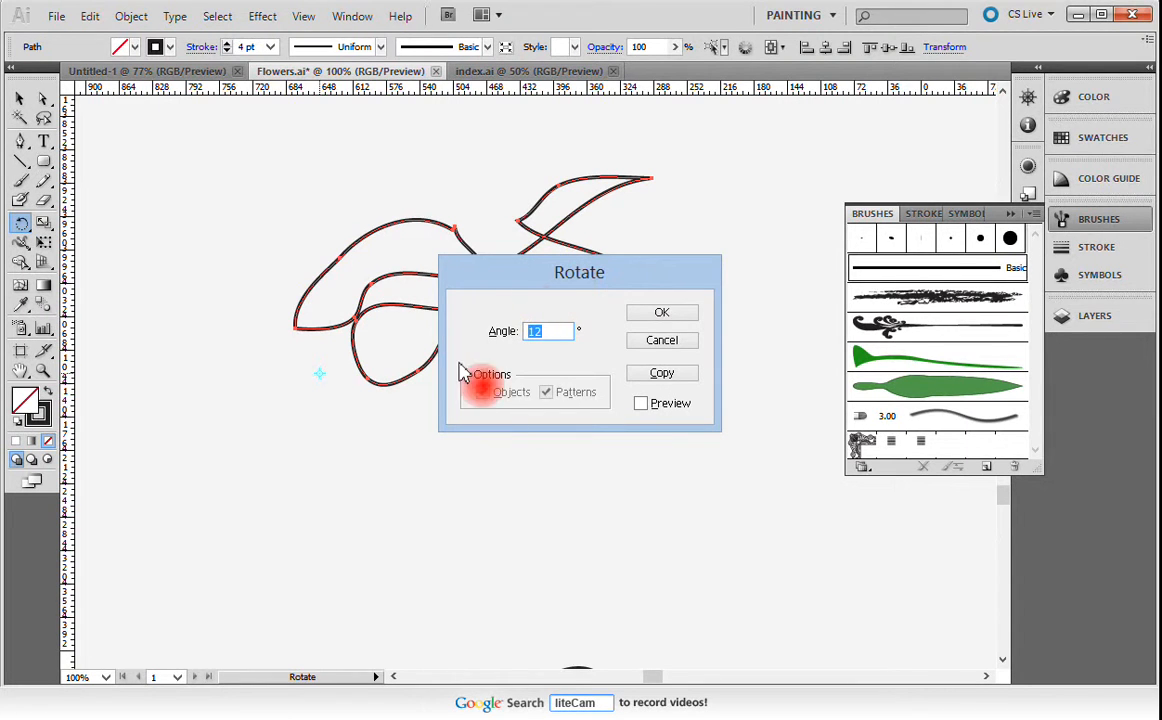
{"action": "left_click", "coordinate": [483, 391]}
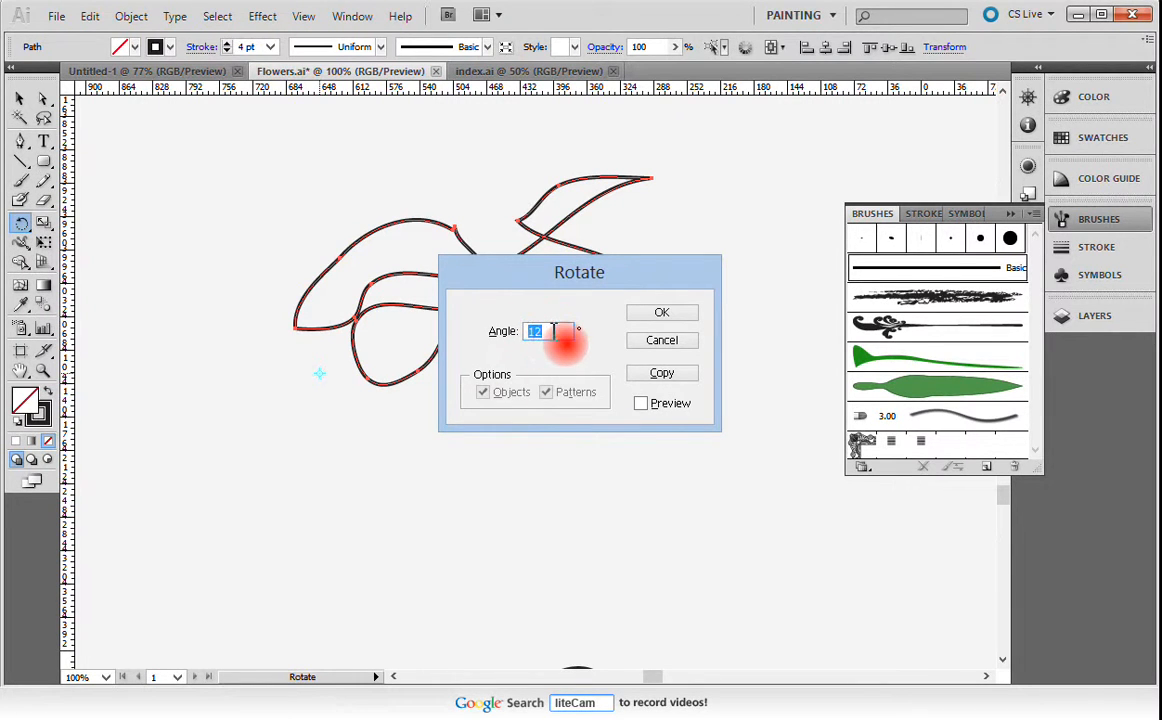